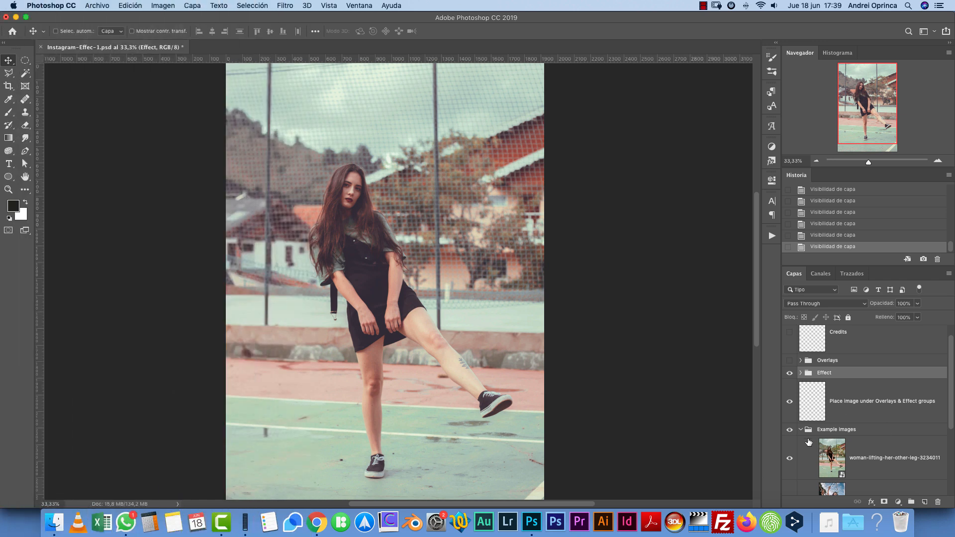
Collapse the Example images group and select it in the Layers panel.
click(801, 430)
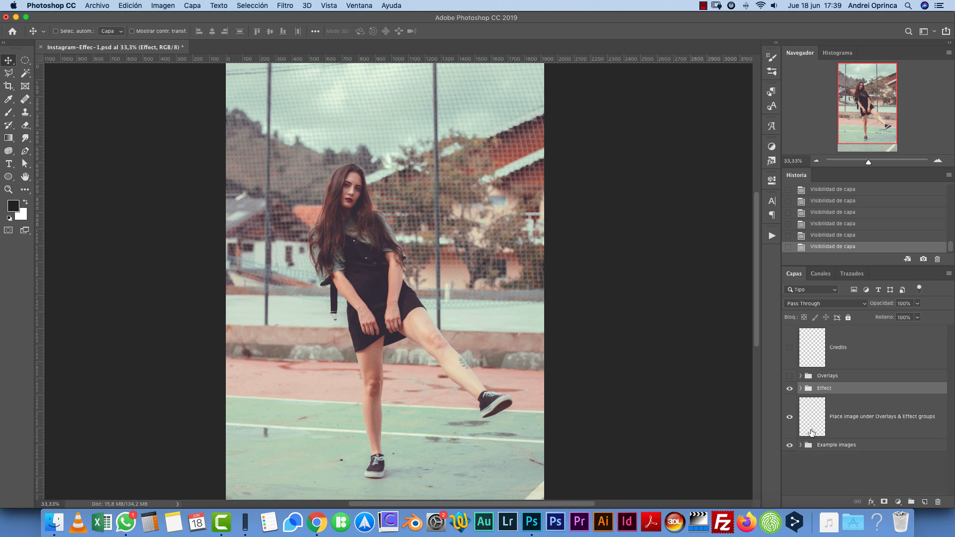
mouse_move(840, 426)
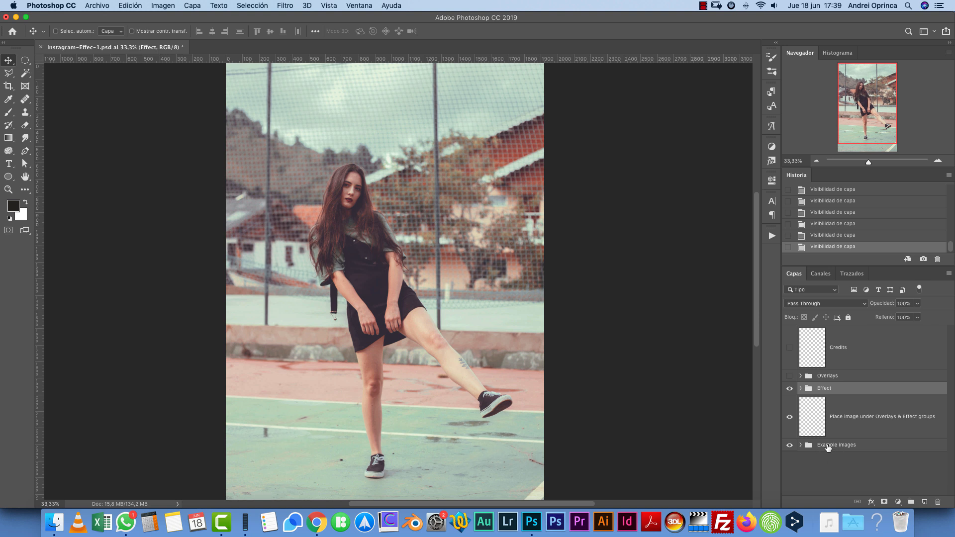
click(836, 445)
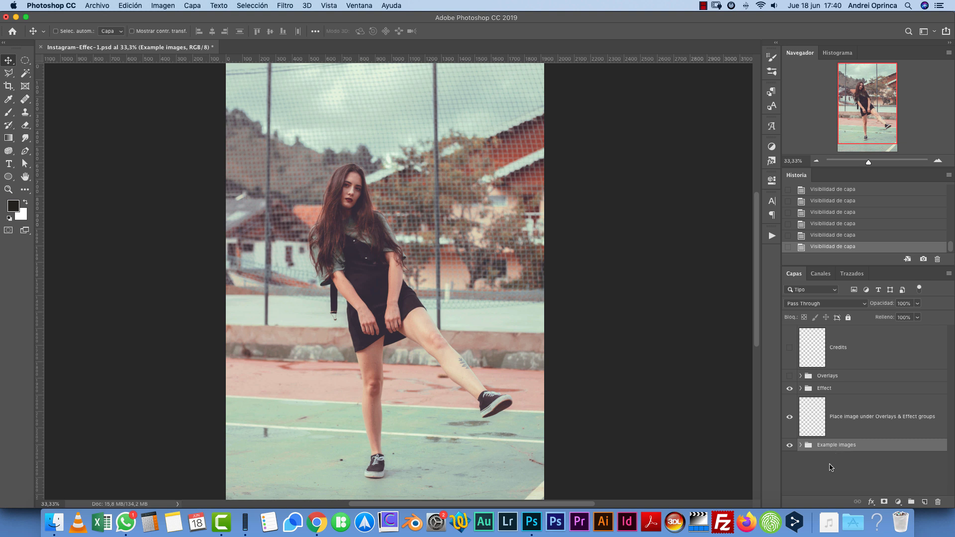
mouse_move(819, 463)
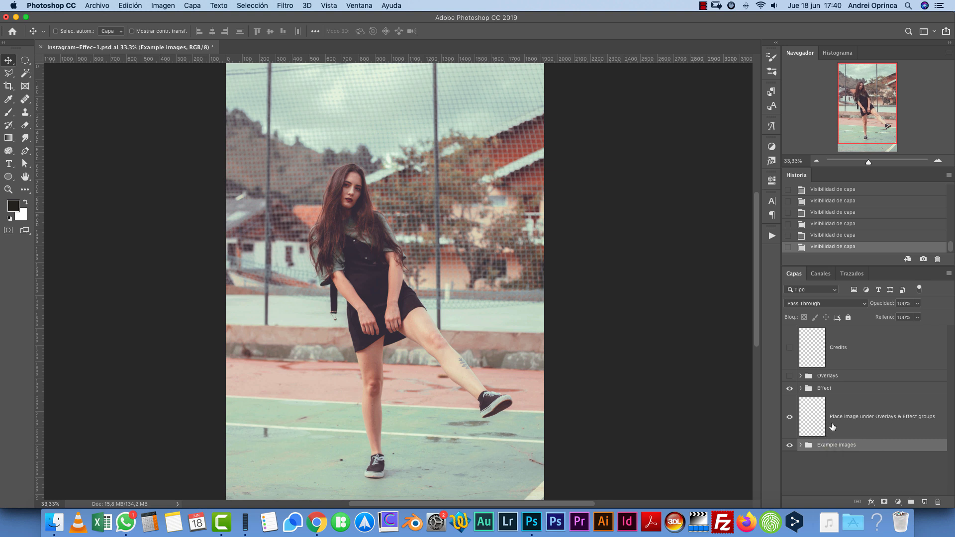
mouse_move(866, 387)
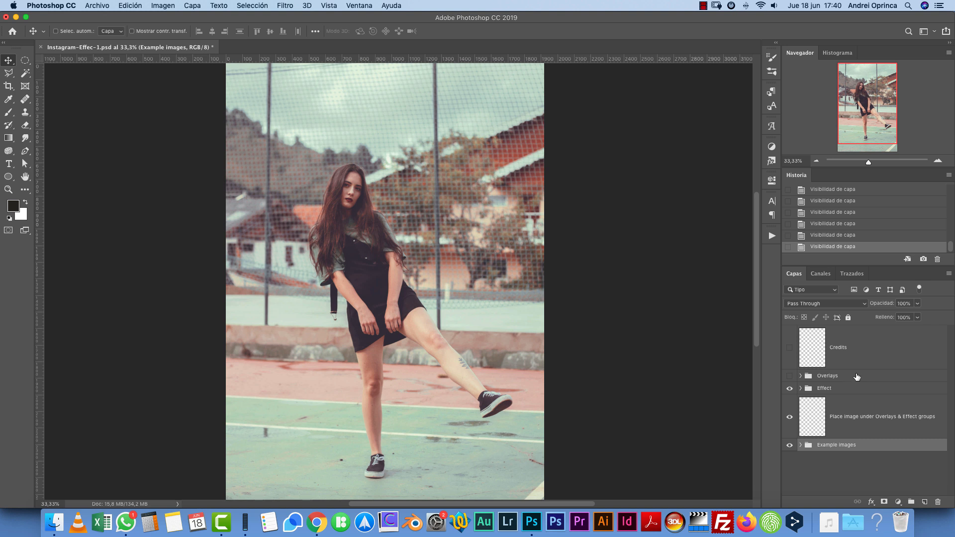
mouse_move(855, 376)
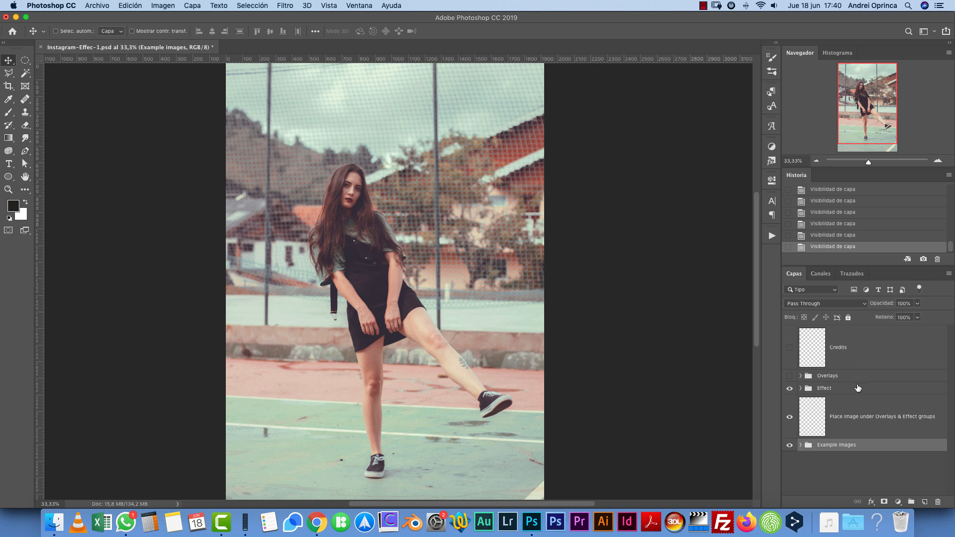
mouse_move(858, 388)
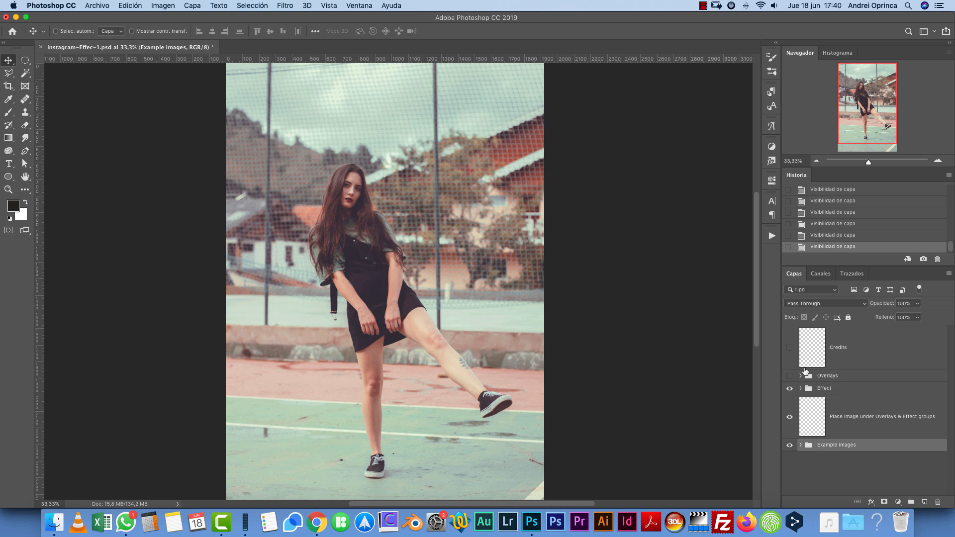
Delete the 'Place image under Overlays & Effect groups' placeholder layer.
click(838, 347)
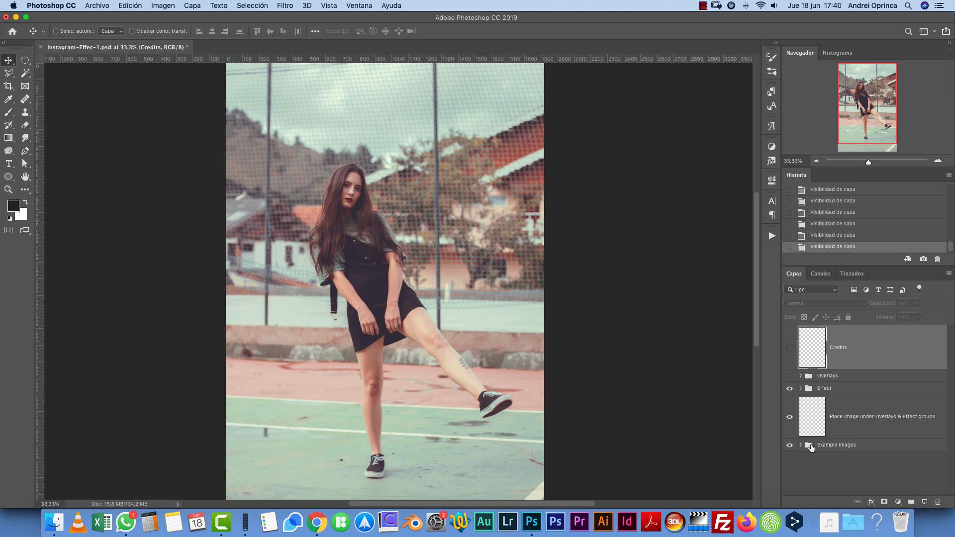
click(801, 445)
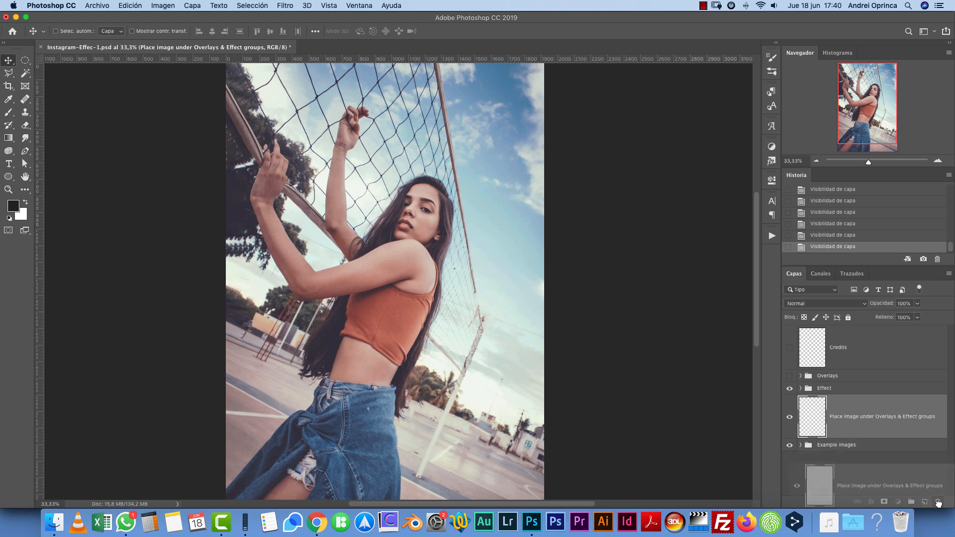
click(938, 501)
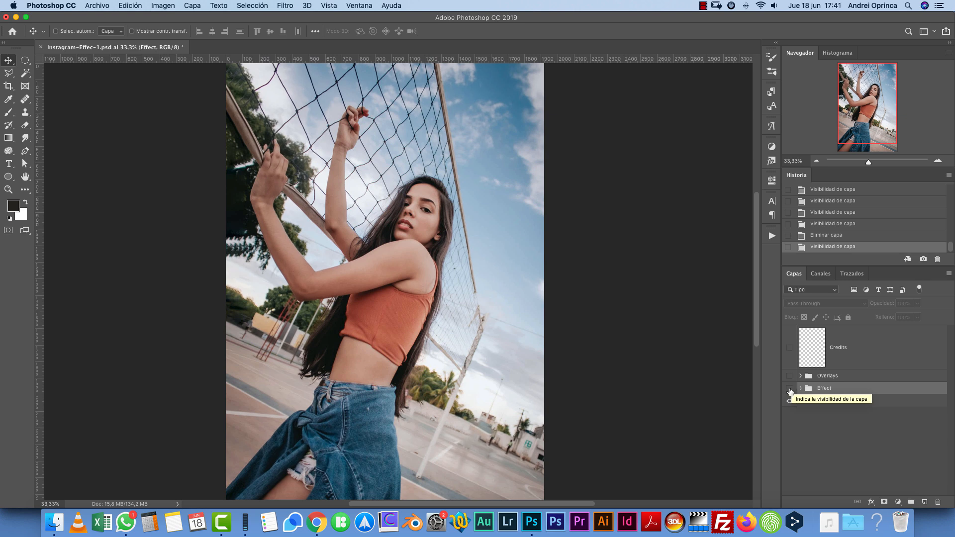
Toggle the Effect group's visibility to compare it over the woman-at-the-net photo.
click(790, 390)
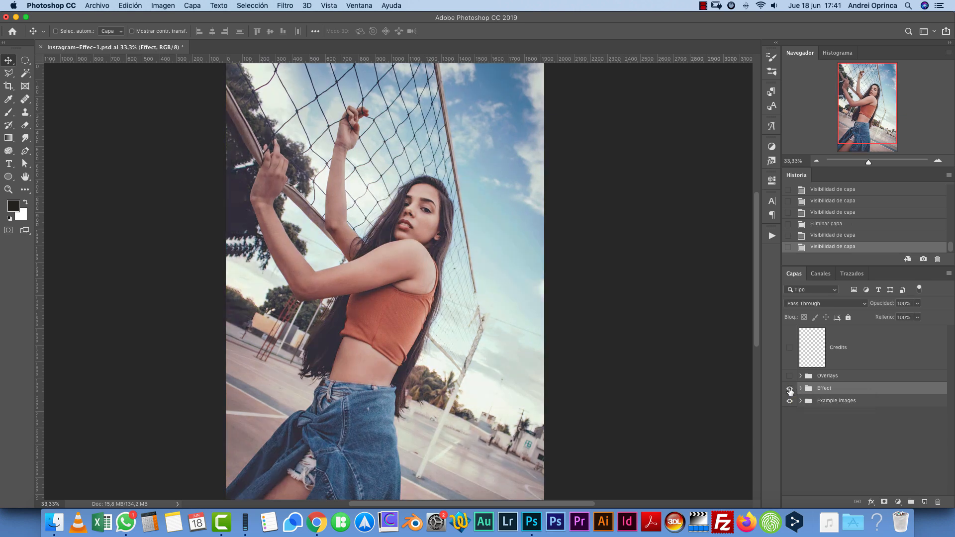
click(791, 388)
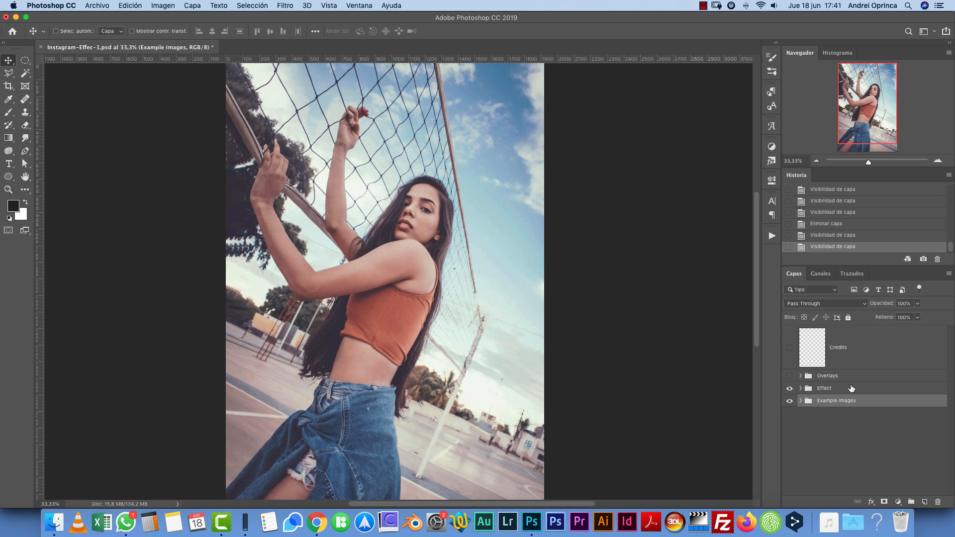
click(824, 388)
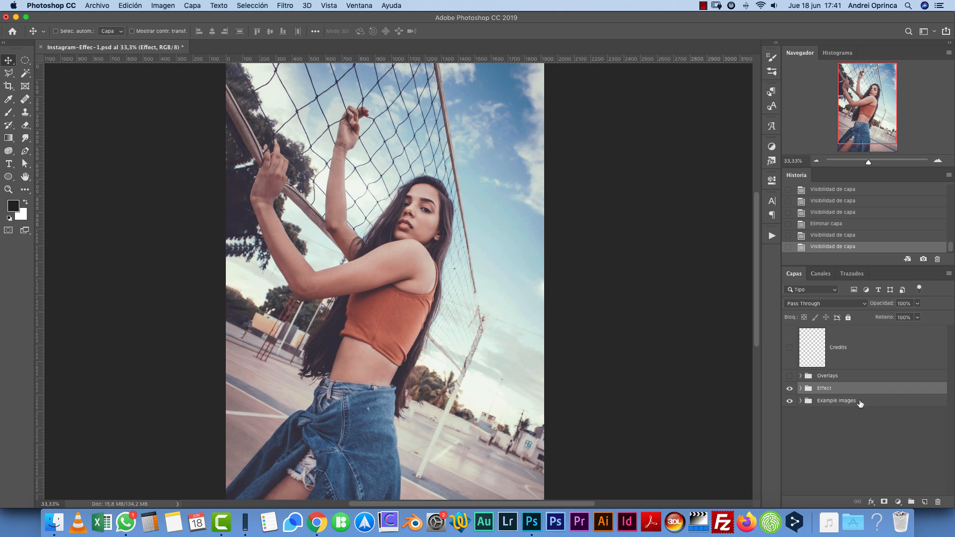
mouse_move(803, 390)
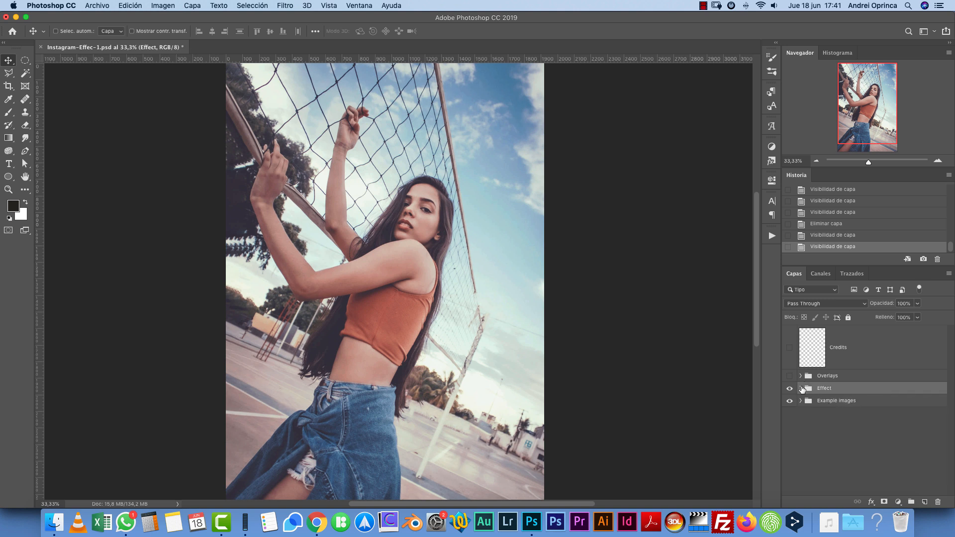
Expand the Effect group and lower the Contrast adjustment layer's opacity.
click(800, 388)
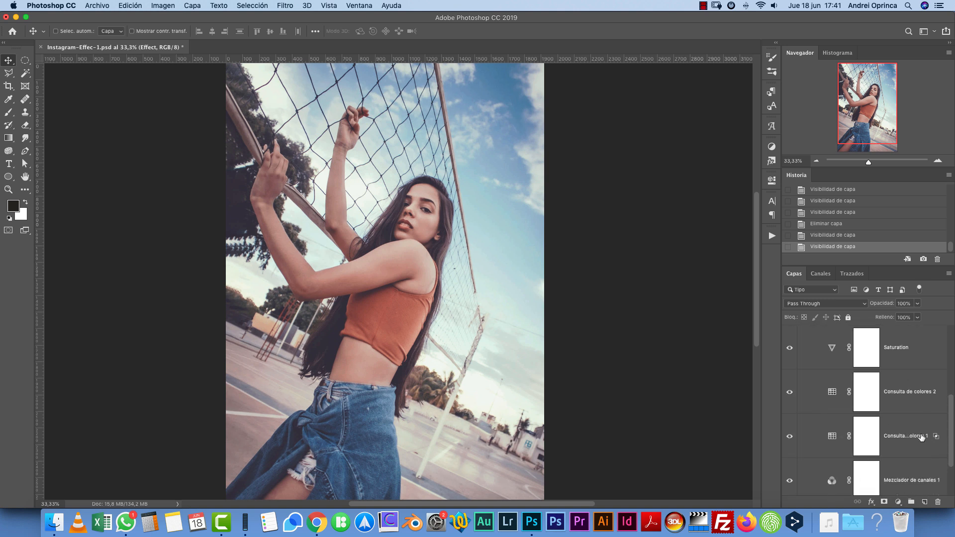
scroll(down, 3)
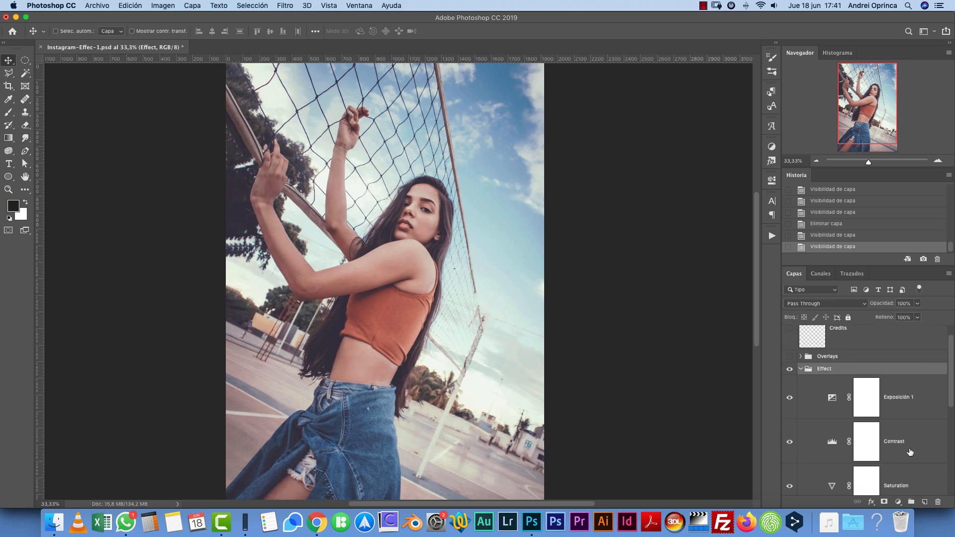
mouse_move(890, 406)
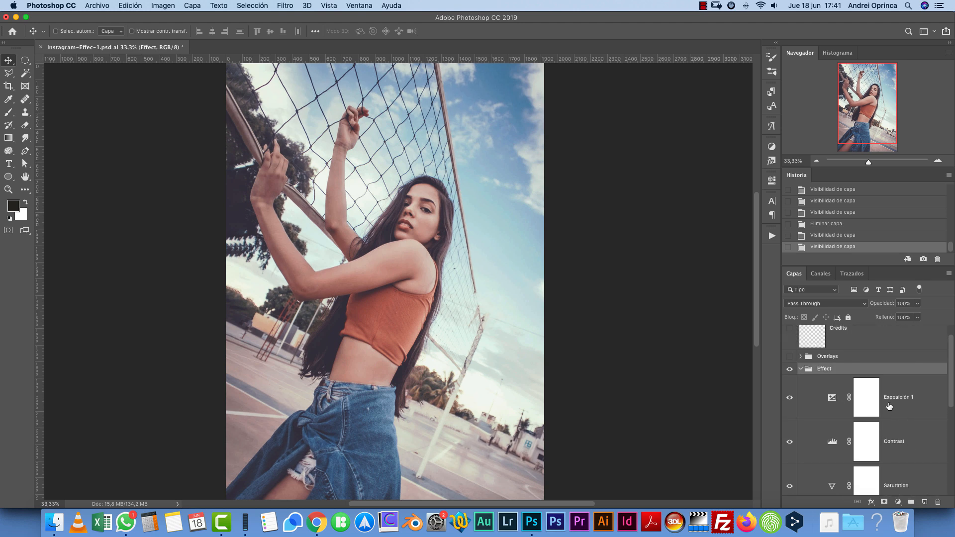
click(894, 441)
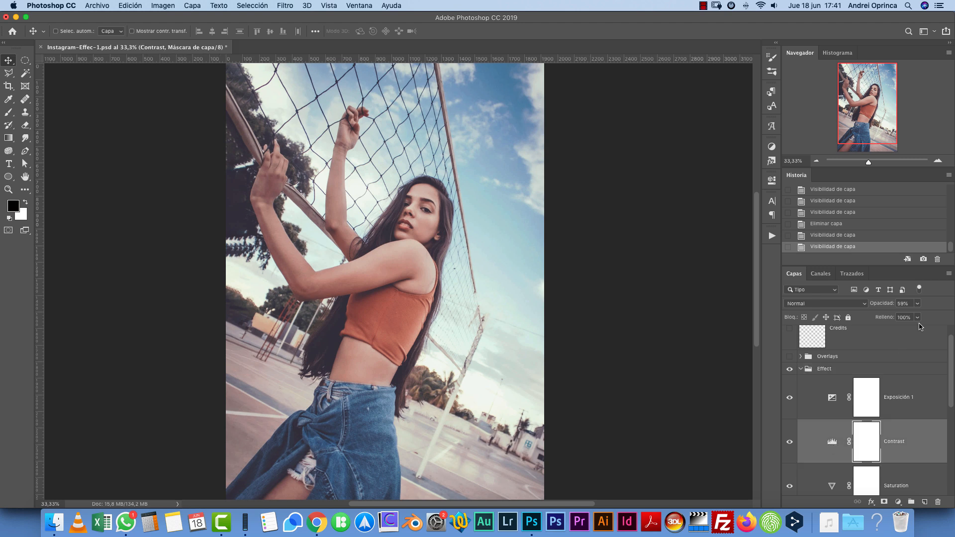
drag(907, 317, 926, 316)
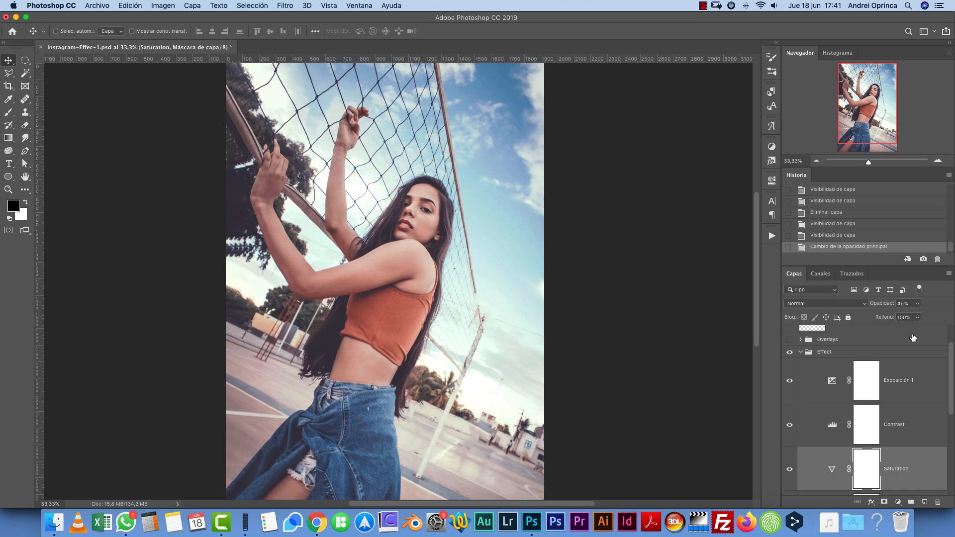
Push the Vibrance down in the Saturation adjustment's Properties.
double_click(866, 469)
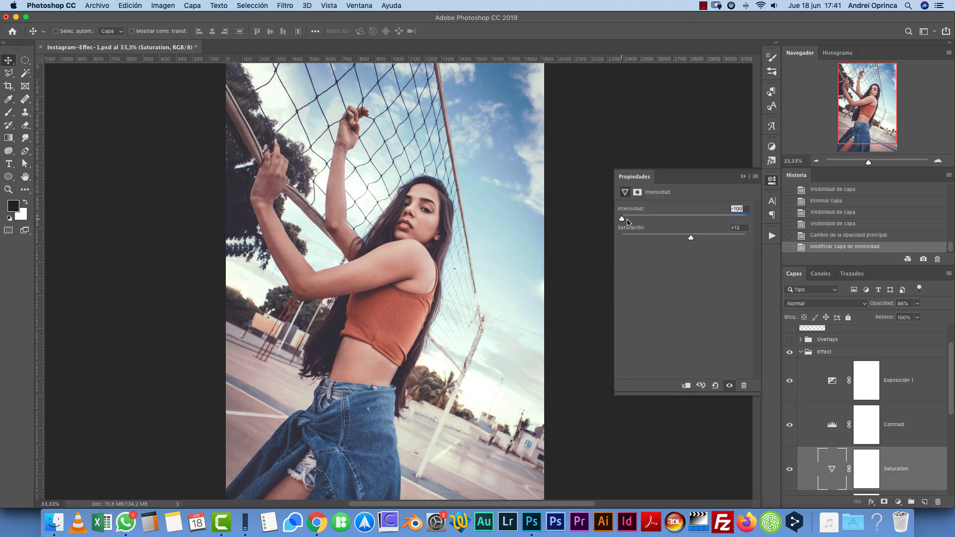
drag(621, 219, 674, 219)
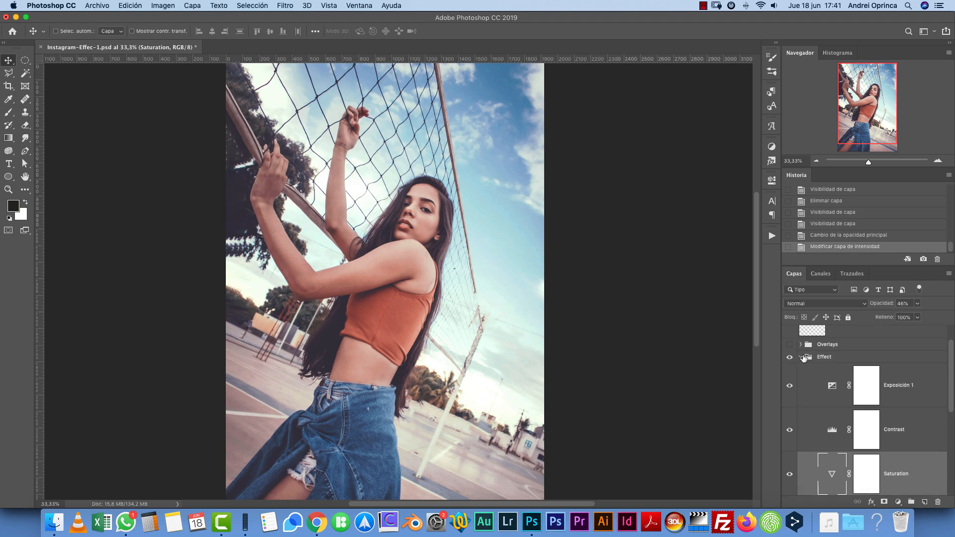
Make the Overlays group visible and toggle overlay group 2's bokeh to compare.
click(802, 356)
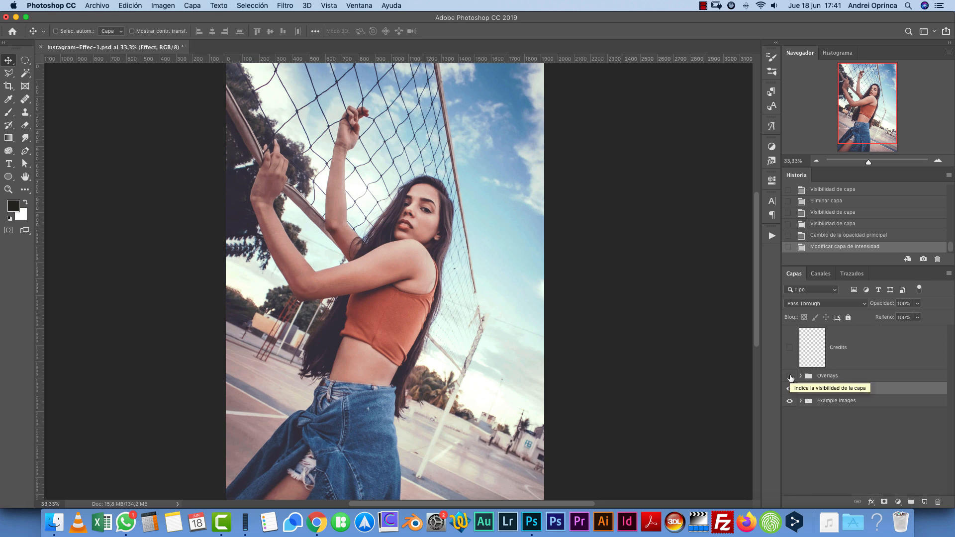
click(790, 376)
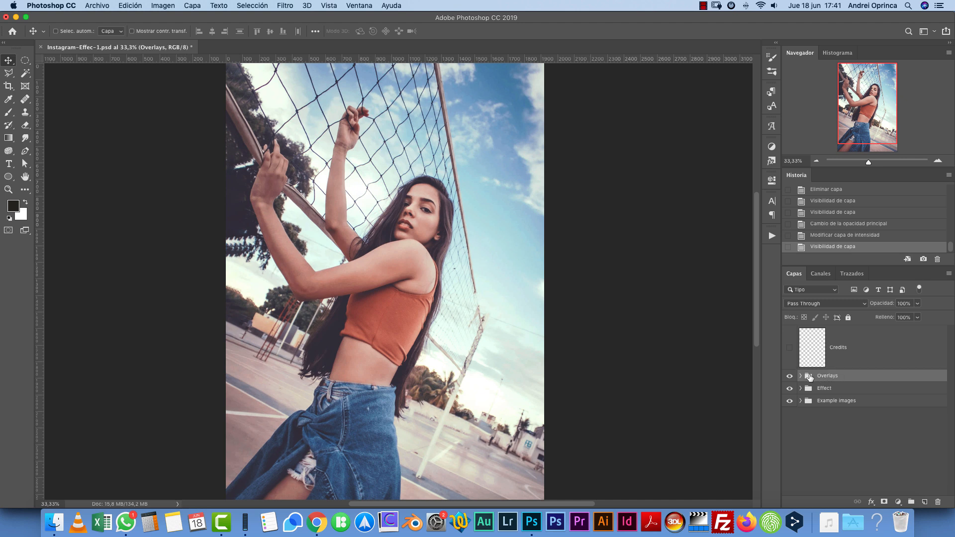
click(800, 376)
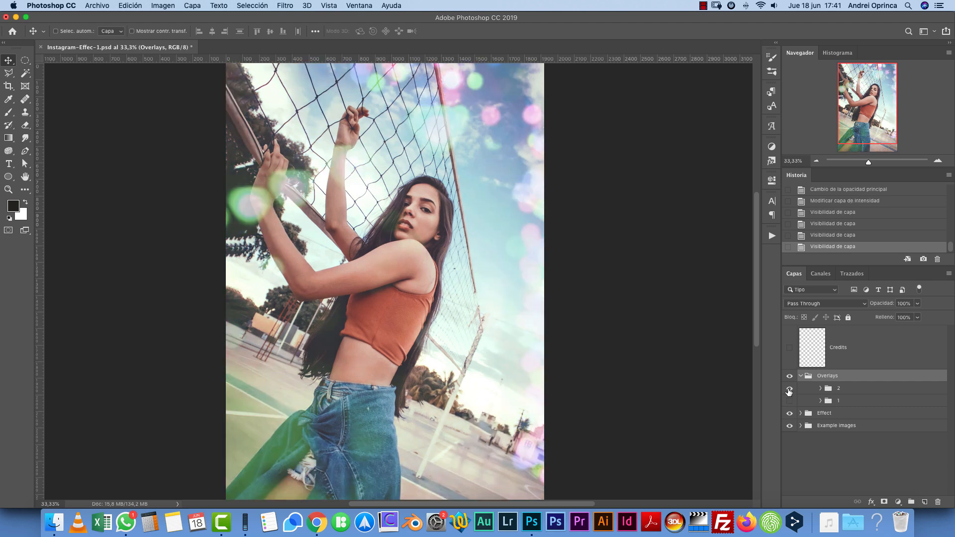
click(790, 376)
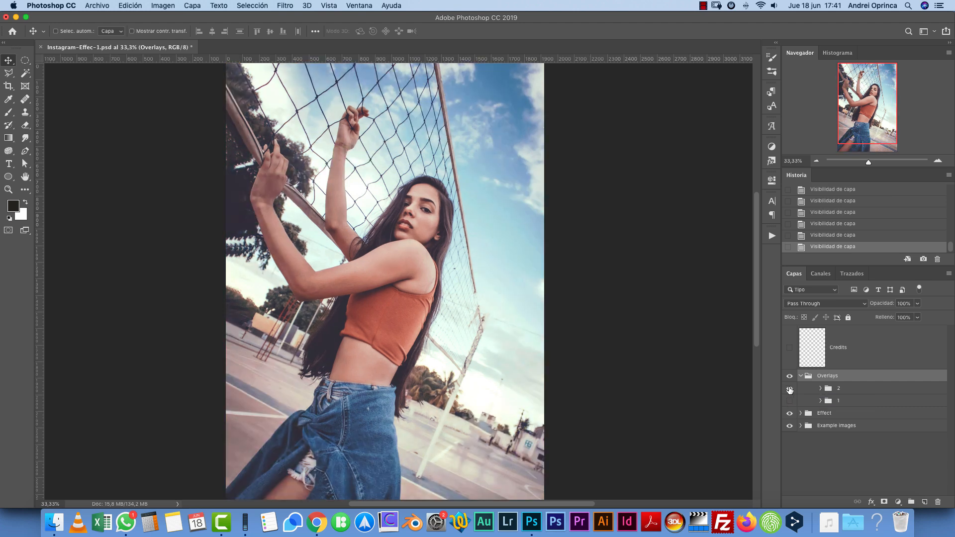
click(790, 389)
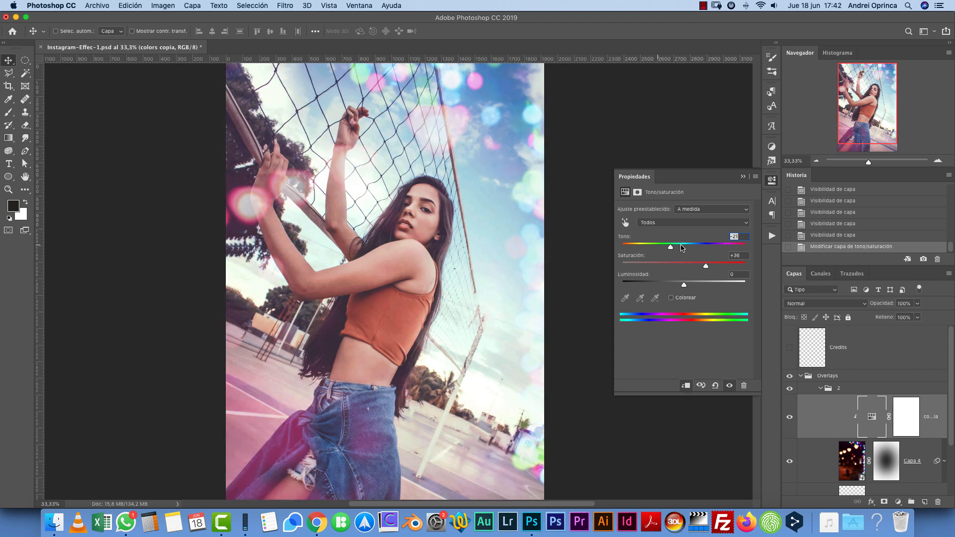
Shift the bokeh lights' hue toward pink and purple in the Hue/Saturation layer.
drag(670, 246, 651, 246)
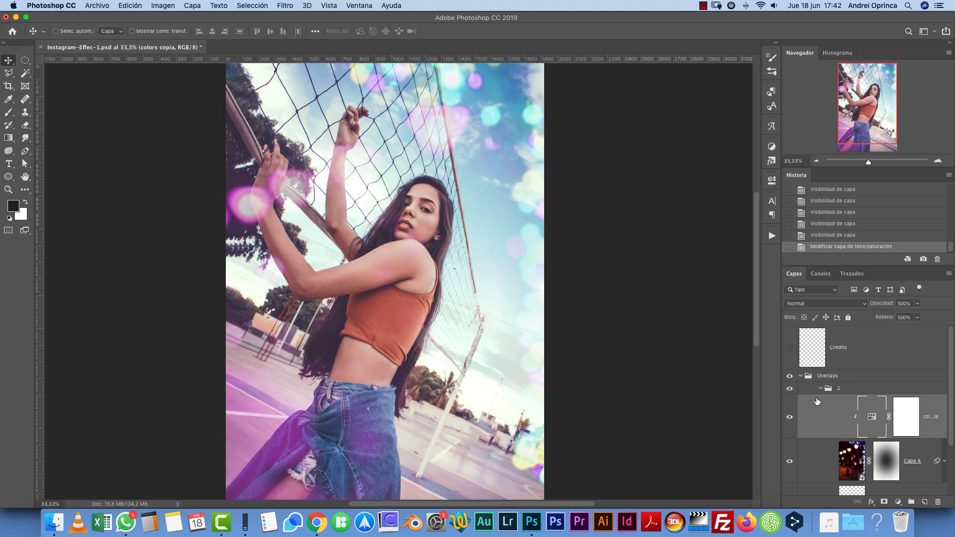
click(800, 376)
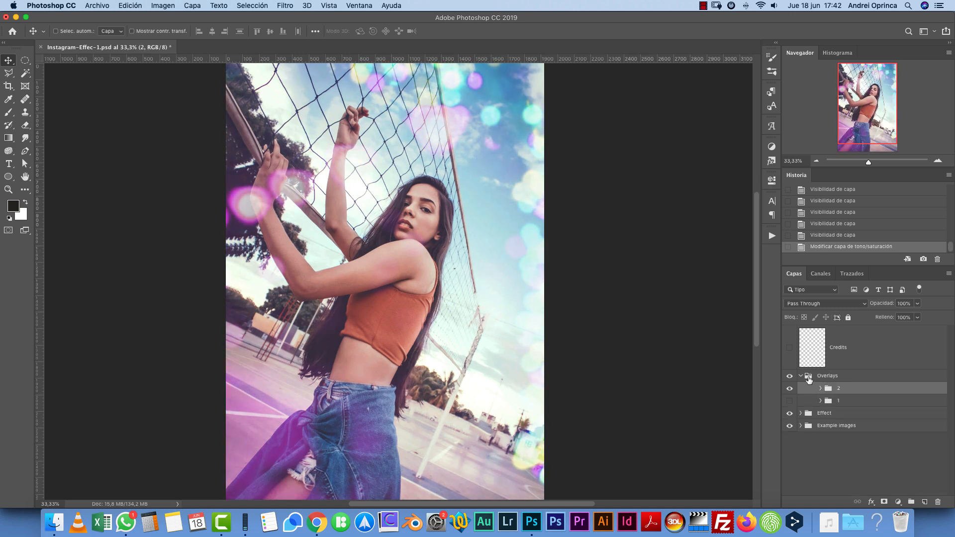
Collapse the Overlays group, leaving Overlays, Effect and Example images listed.
click(800, 376)
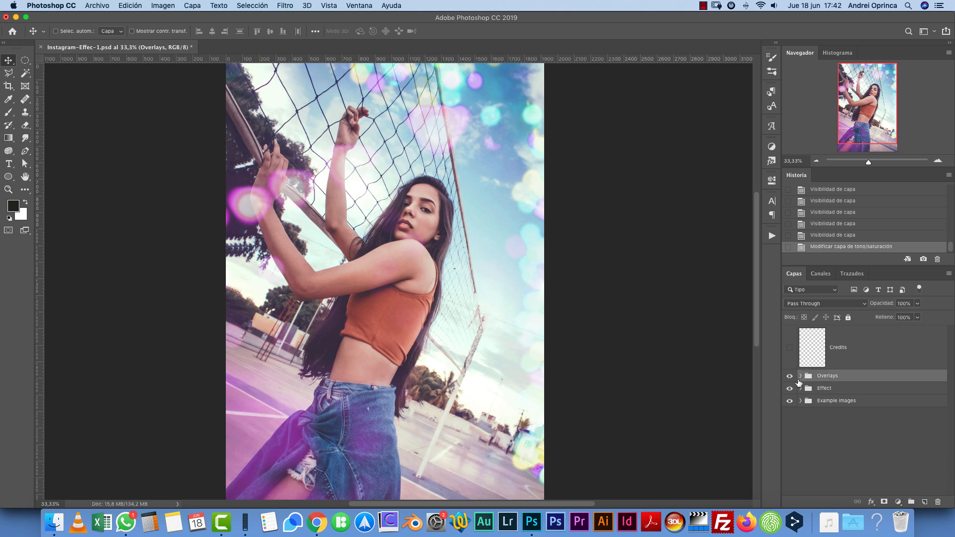
mouse_move(819, 371)
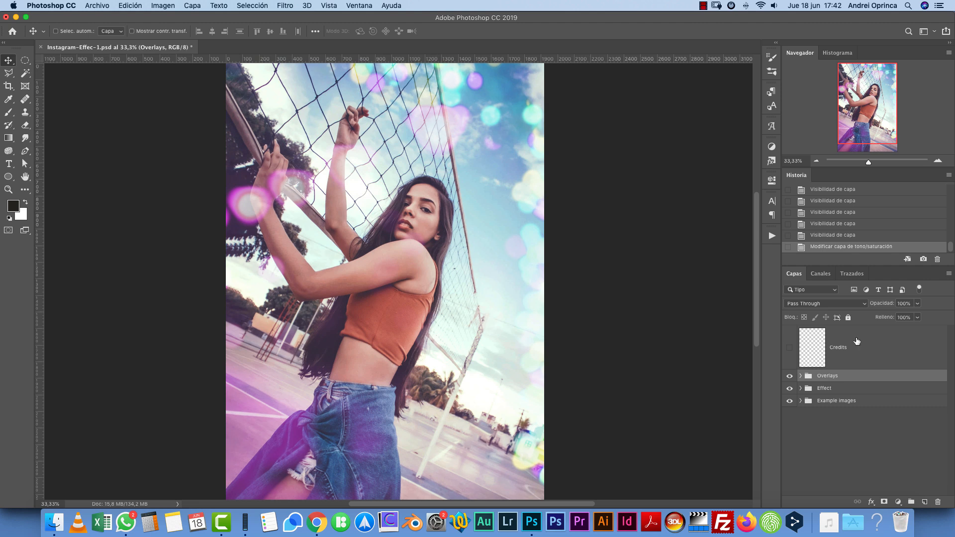
mouse_move(852, 358)
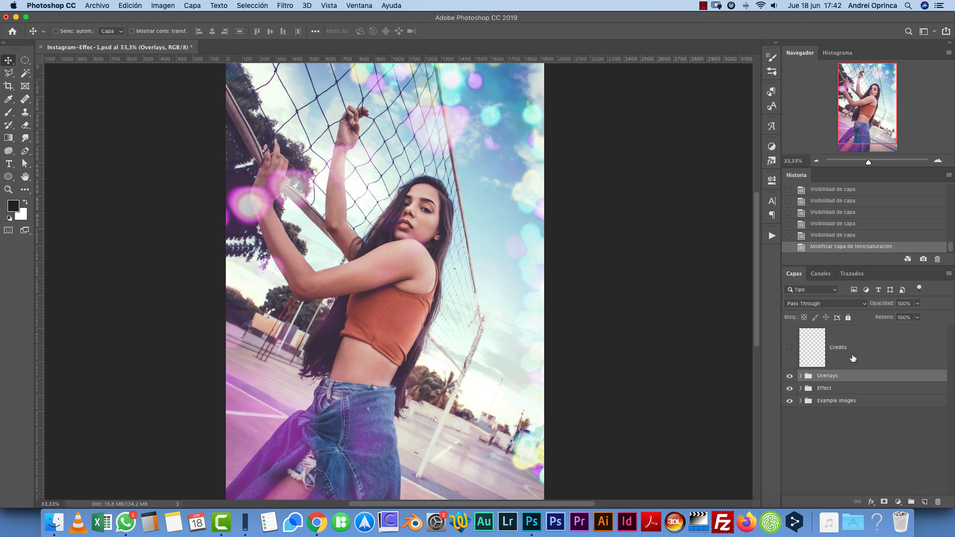